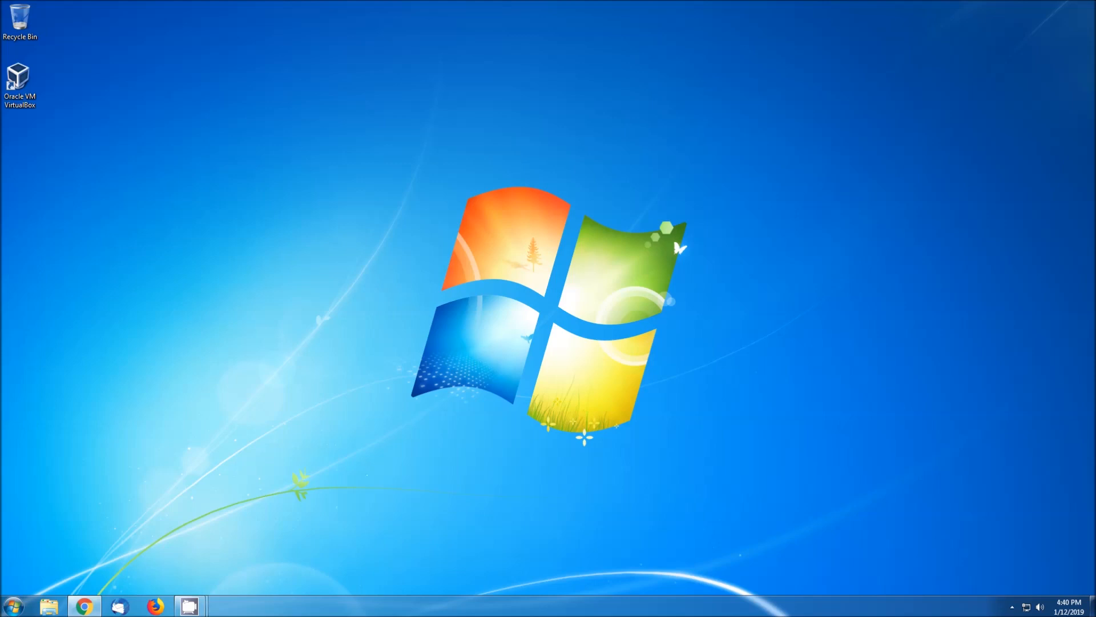
Search Google for 'android x86' in Chrome and reach the Android-x86 download page
click(82, 606)
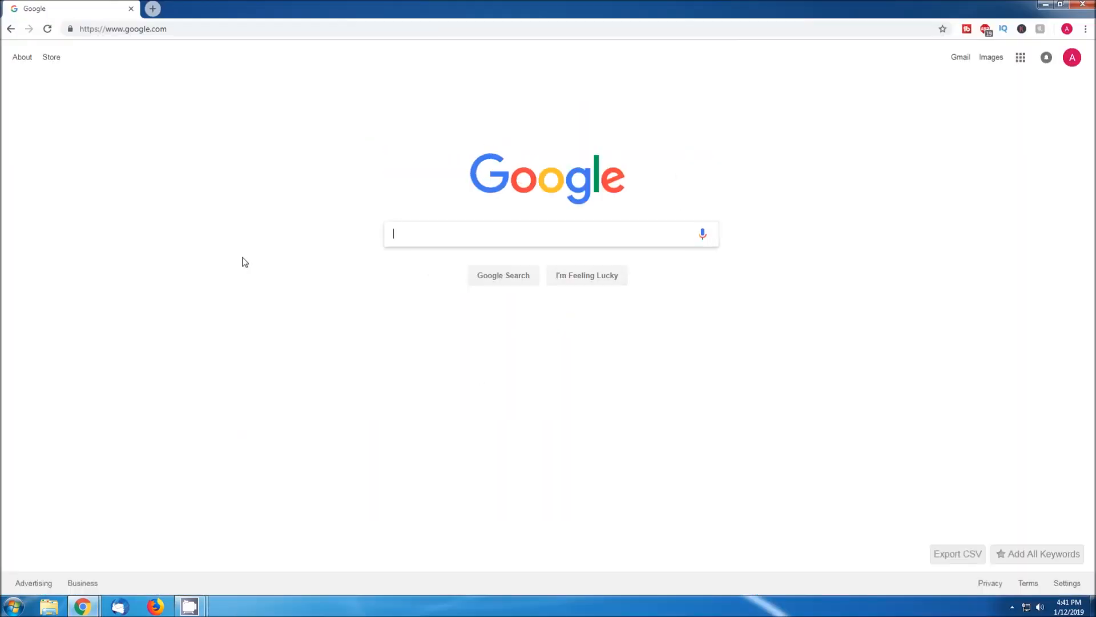
text(android)
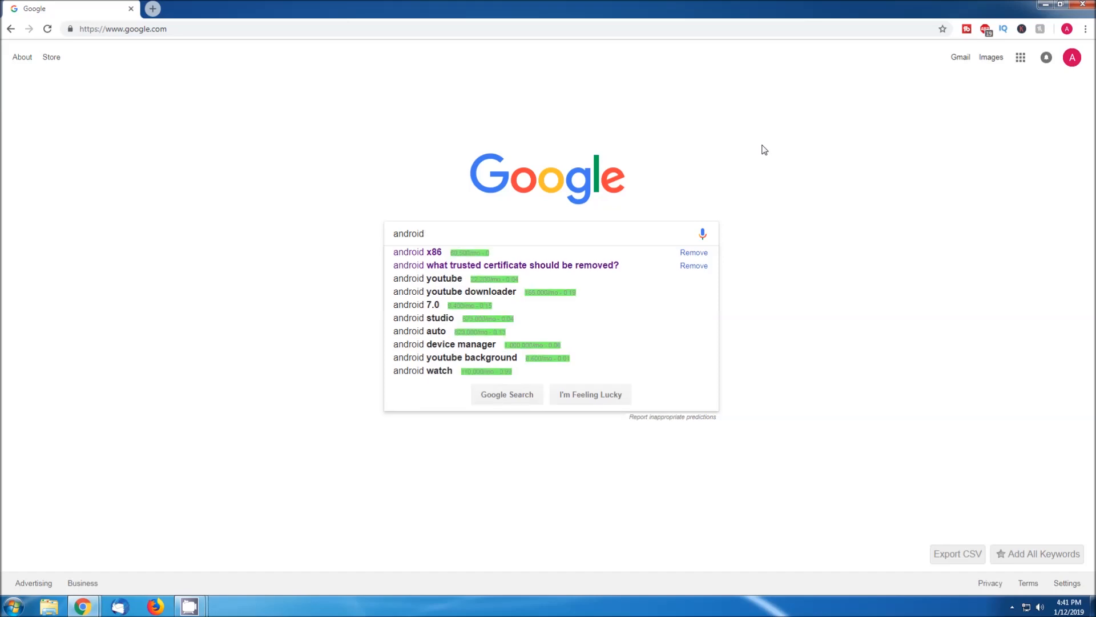
click(417, 252)
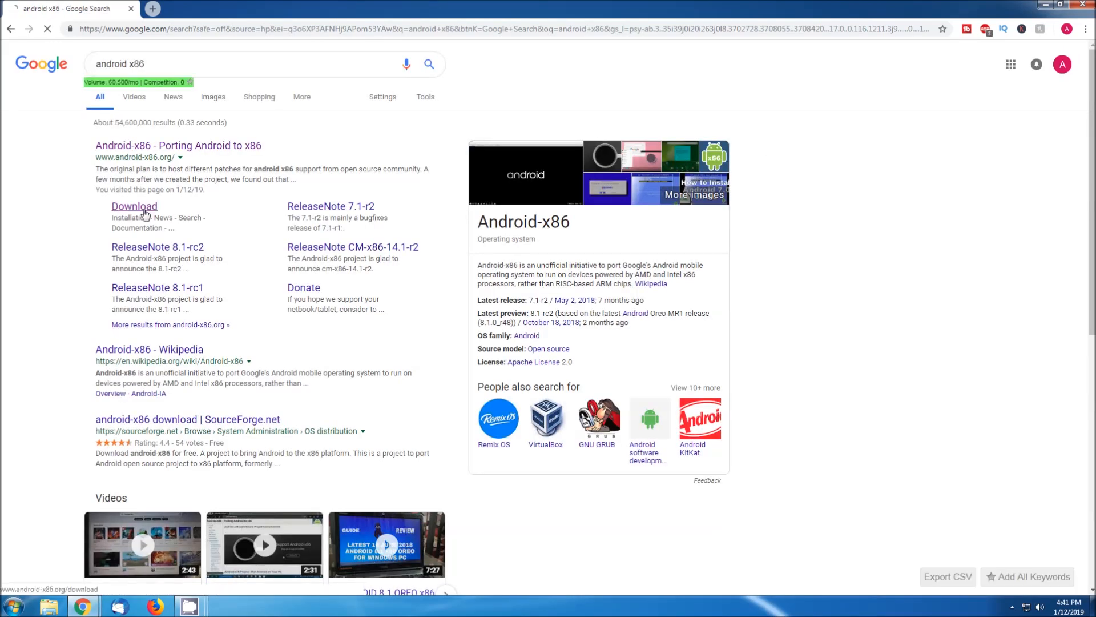
click(134, 205)
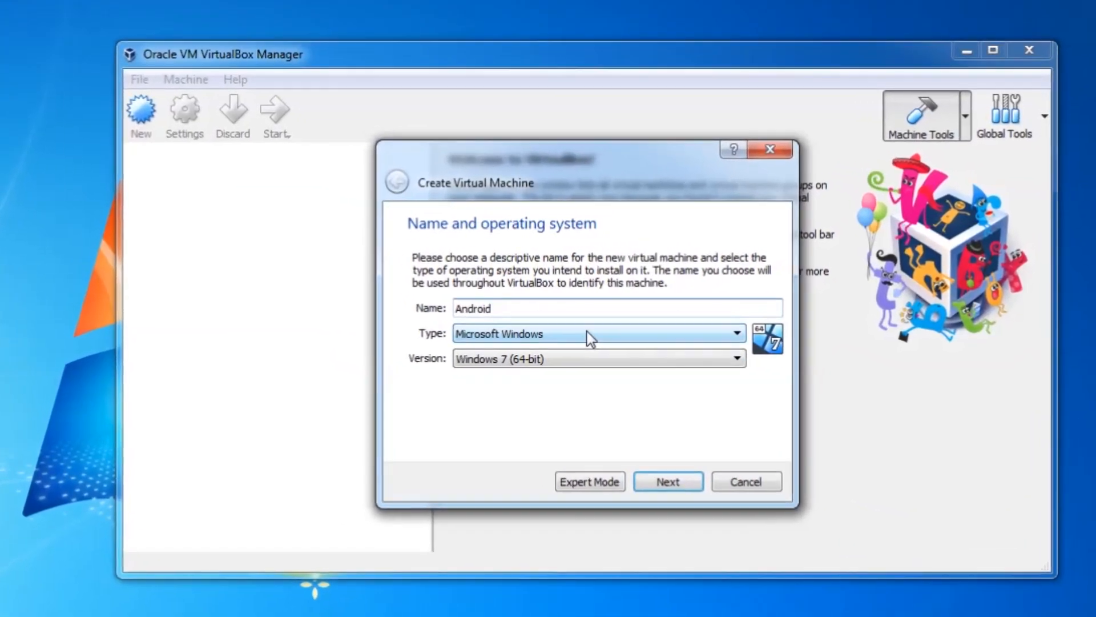
Name the new VM Android, set its type to Linux and accept the memory size
click(725, 365)
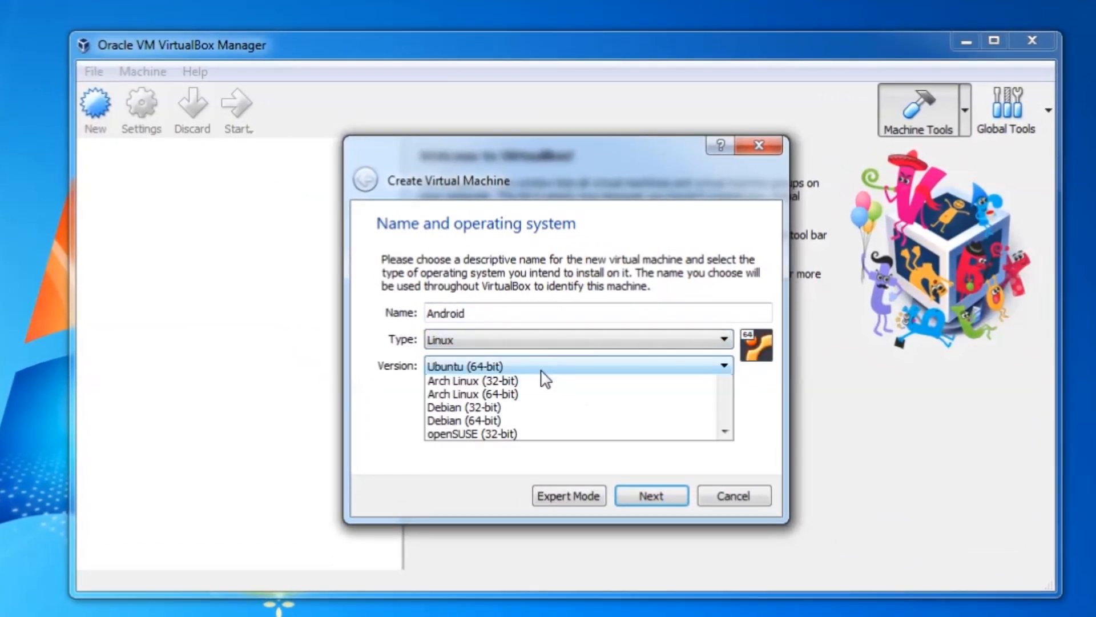
click(650, 495)
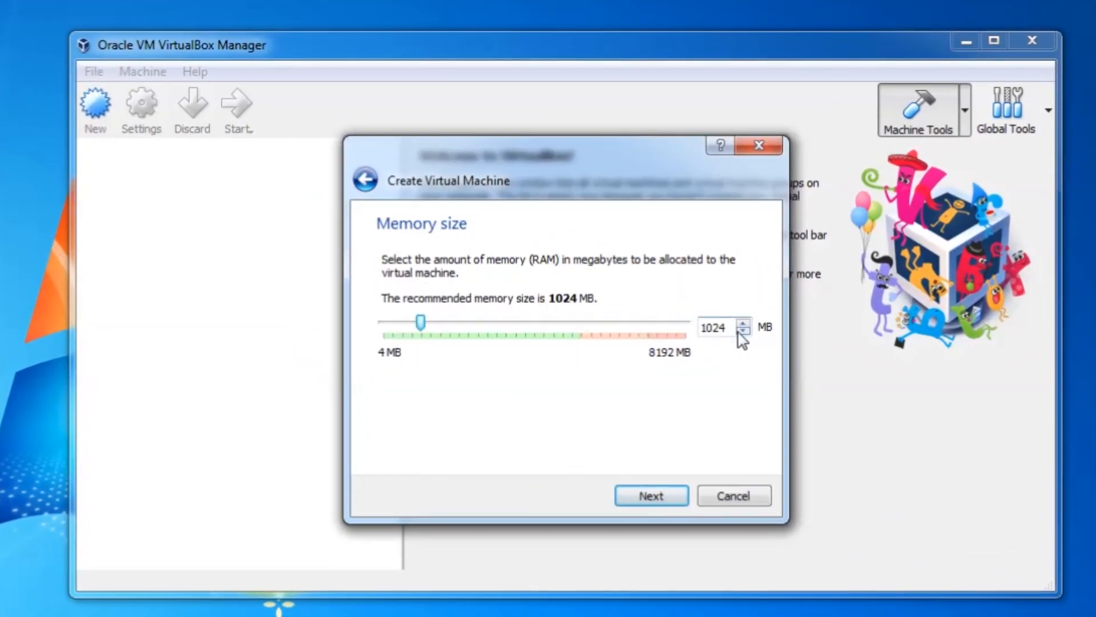
text(409)
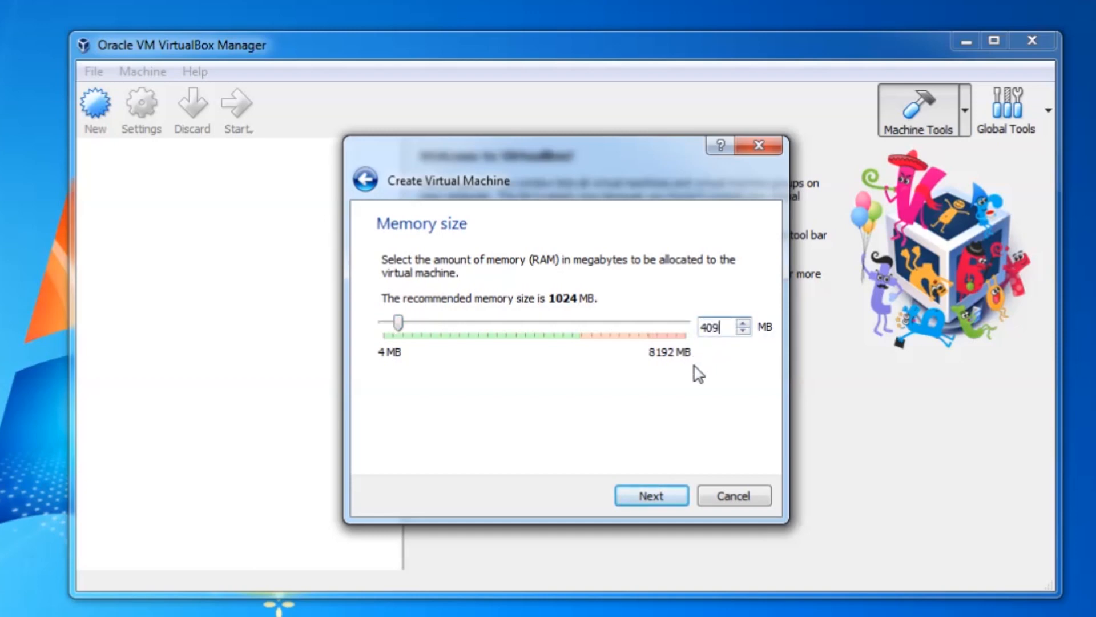
click(650, 495)
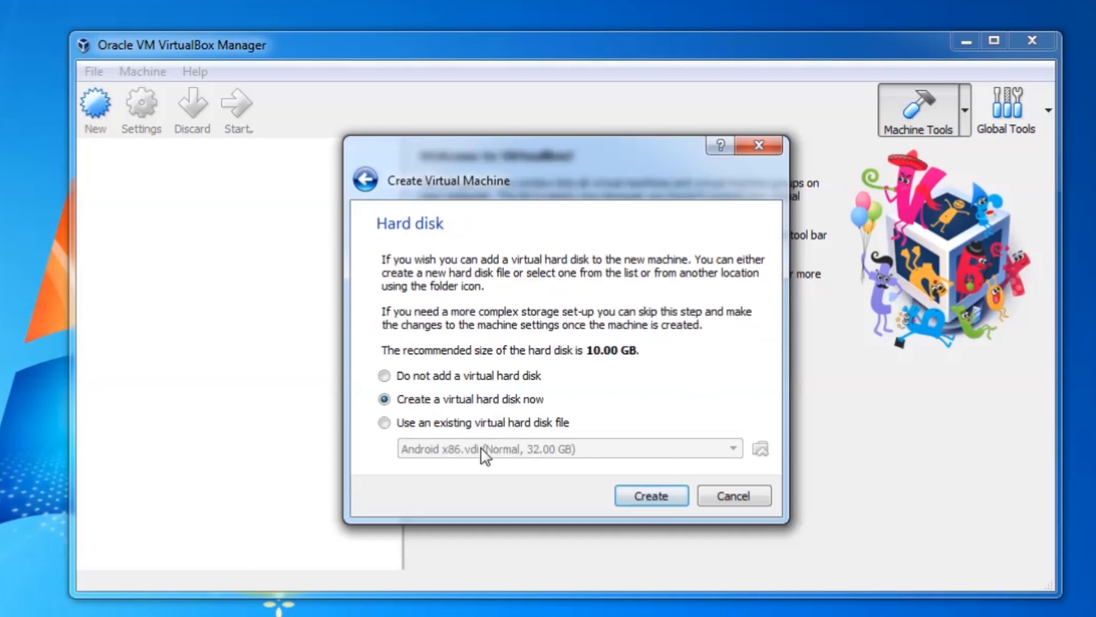
Create a new dynamically allocated virtual hard disk and finish the Android VM
click(649, 495)
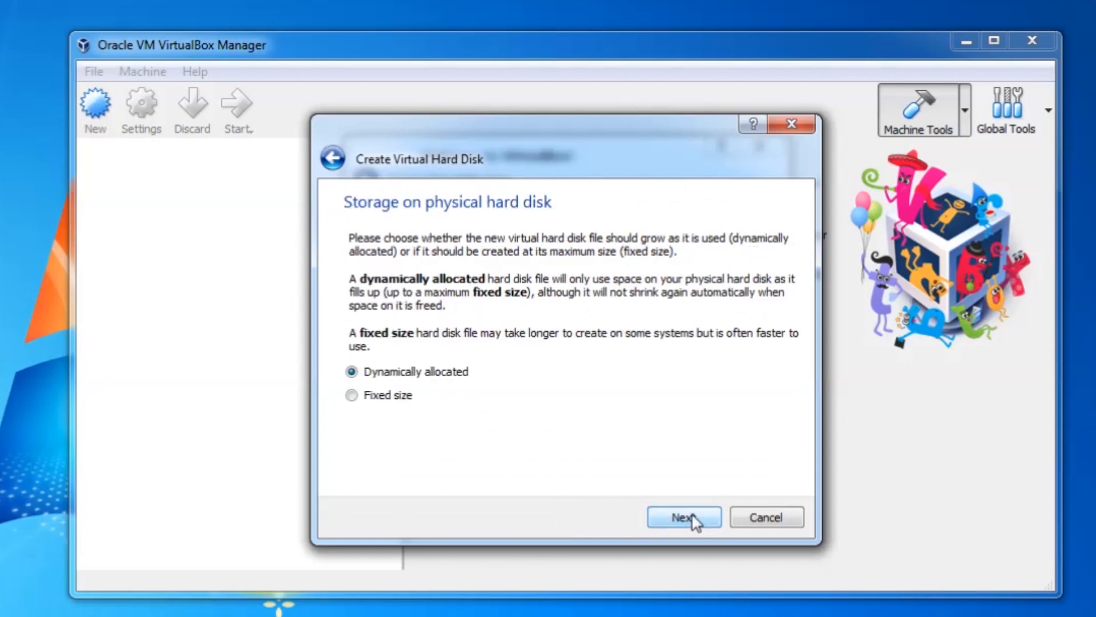
click(683, 516)
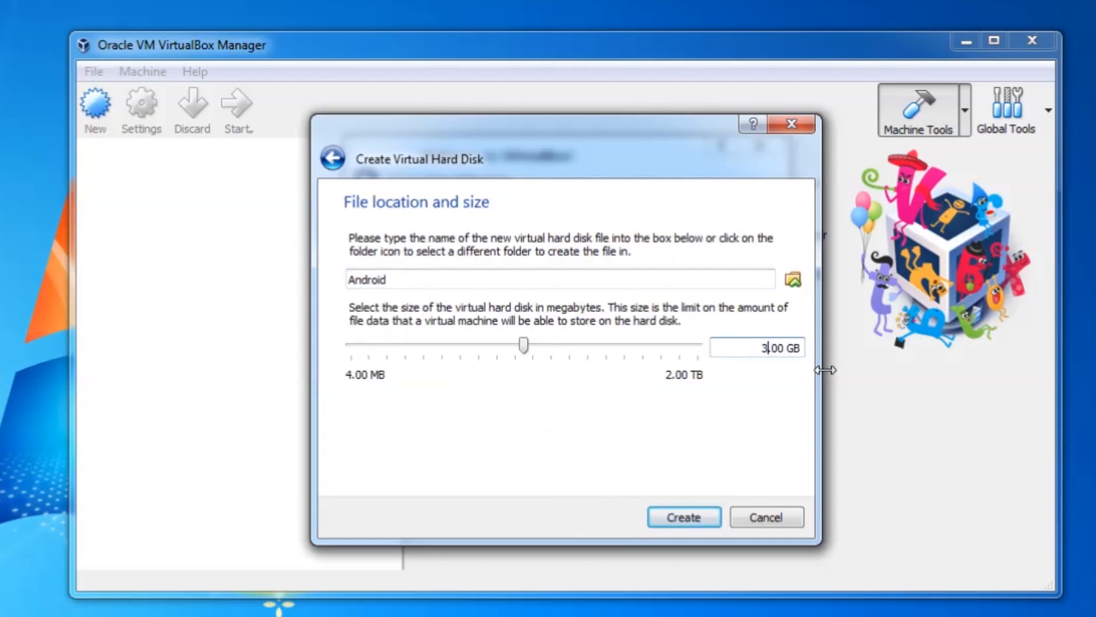
click(683, 518)
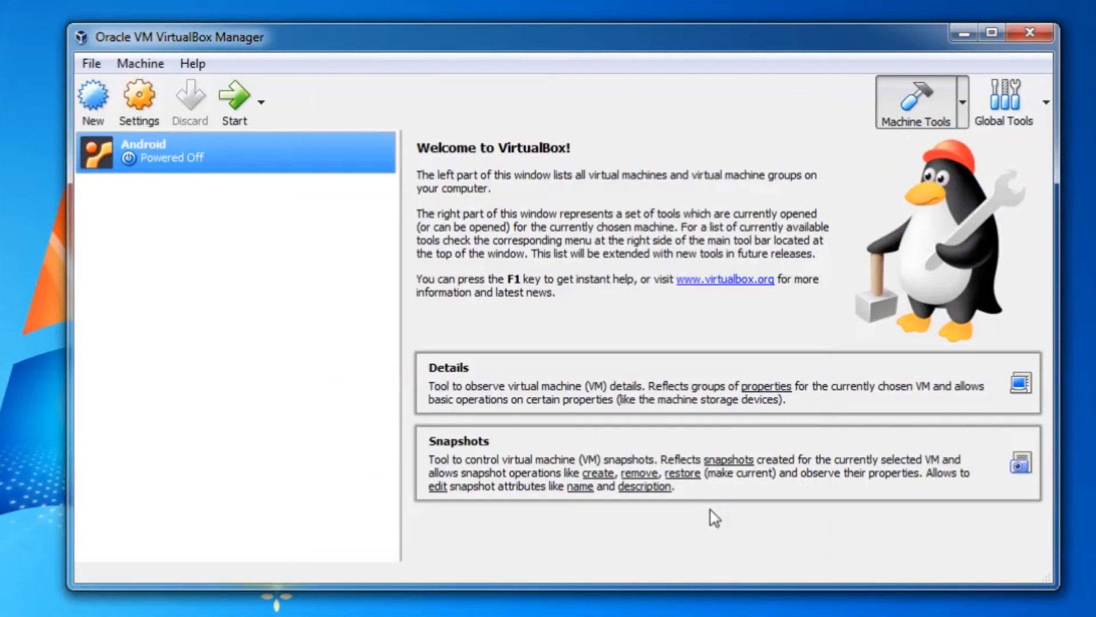
Start the Android VM, choose Create/Modify partitions and decline GPT
click(234, 98)
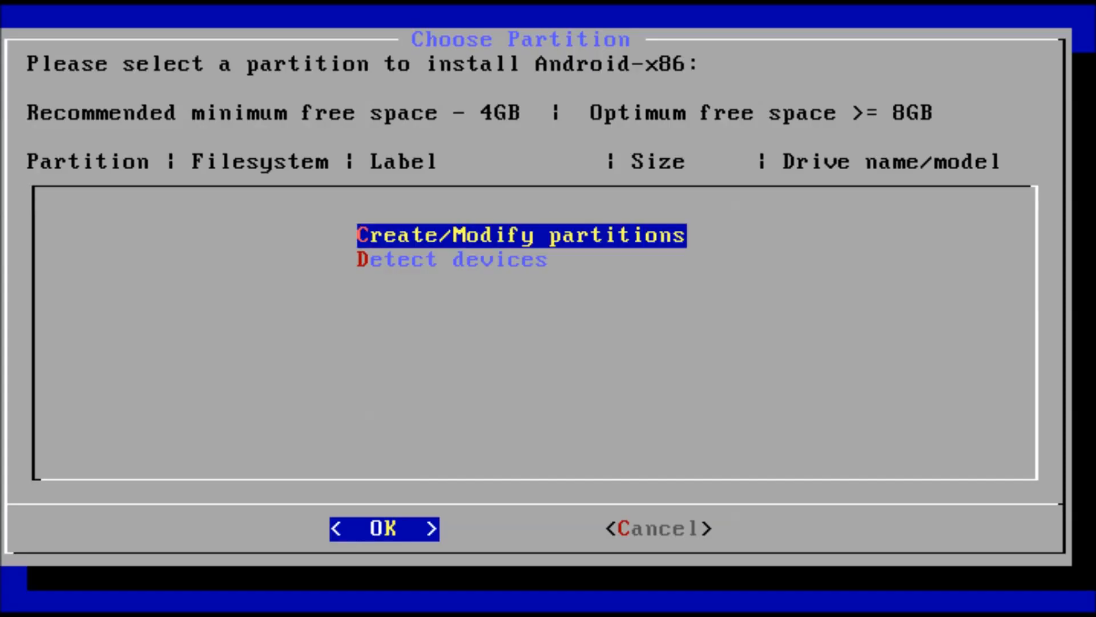
click(384, 528)
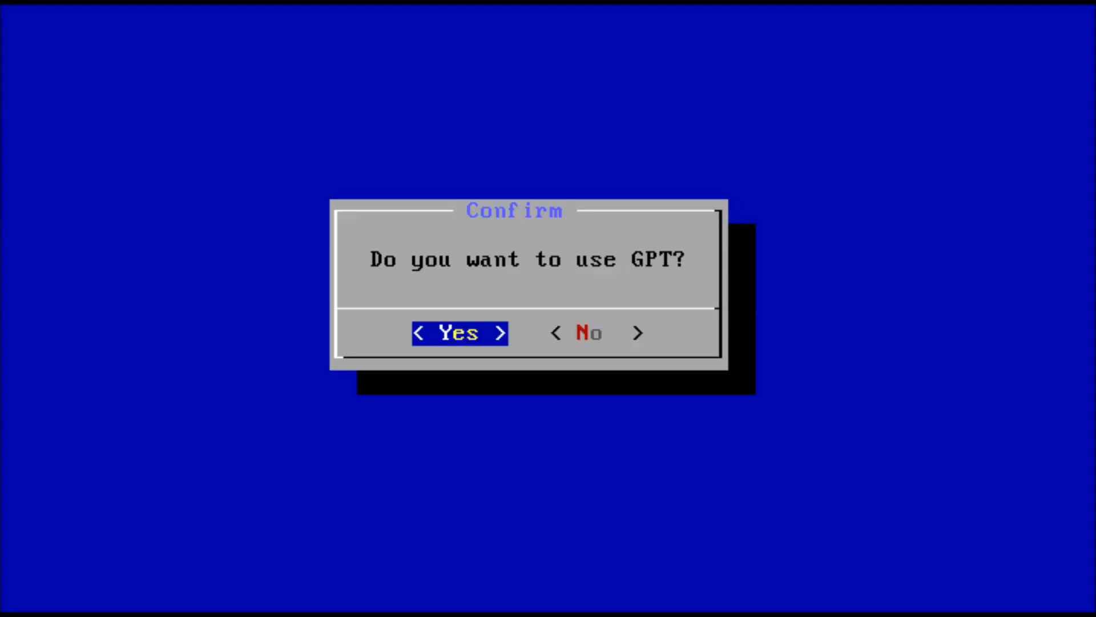
click(459, 332)
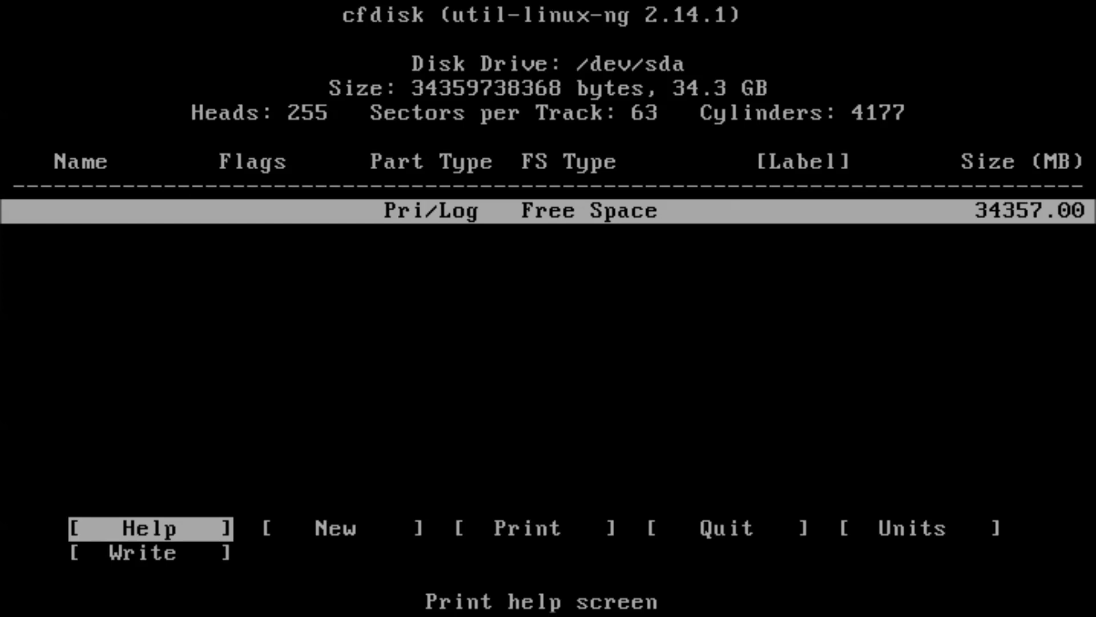
Create a bootable primary partition sda1 spanning the full 34357 MB and write the table with 'yes'
key(Right)
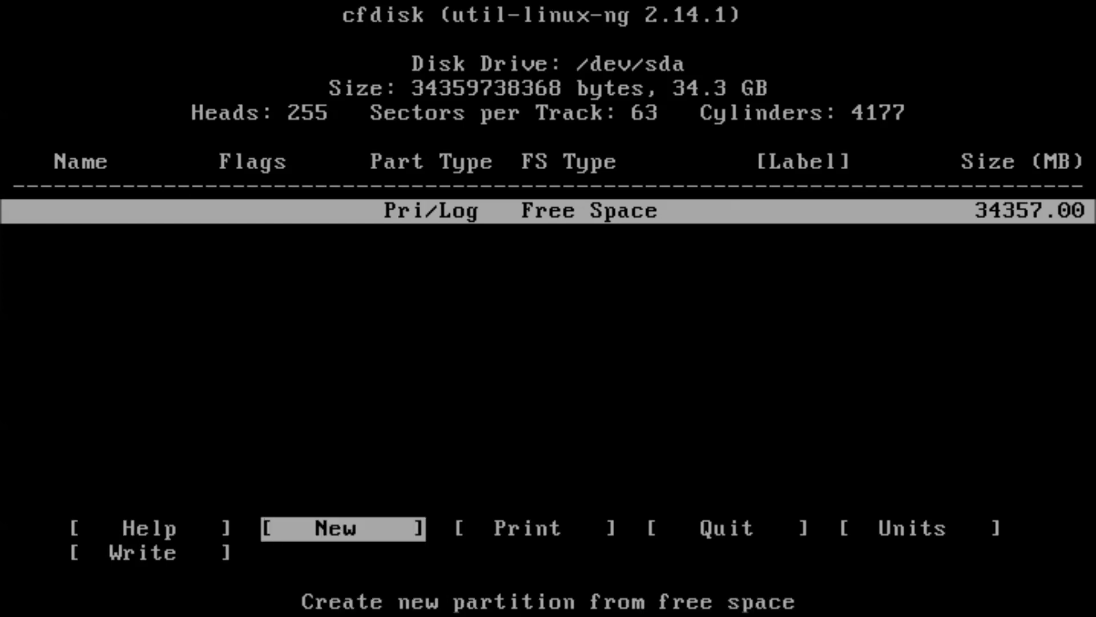
click(342, 528)
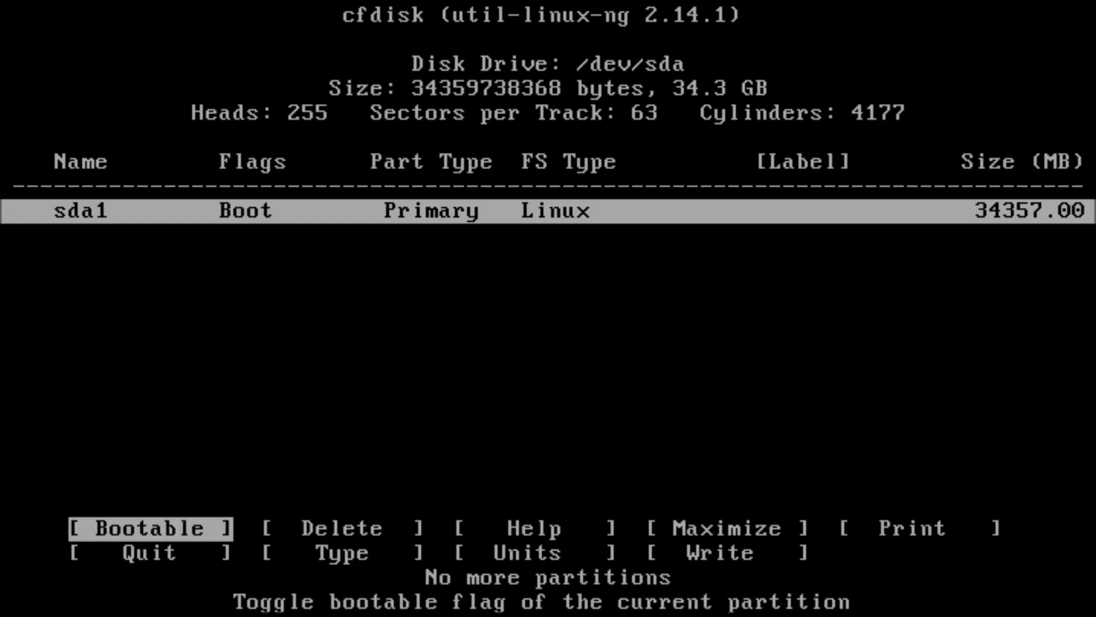
key(Right)
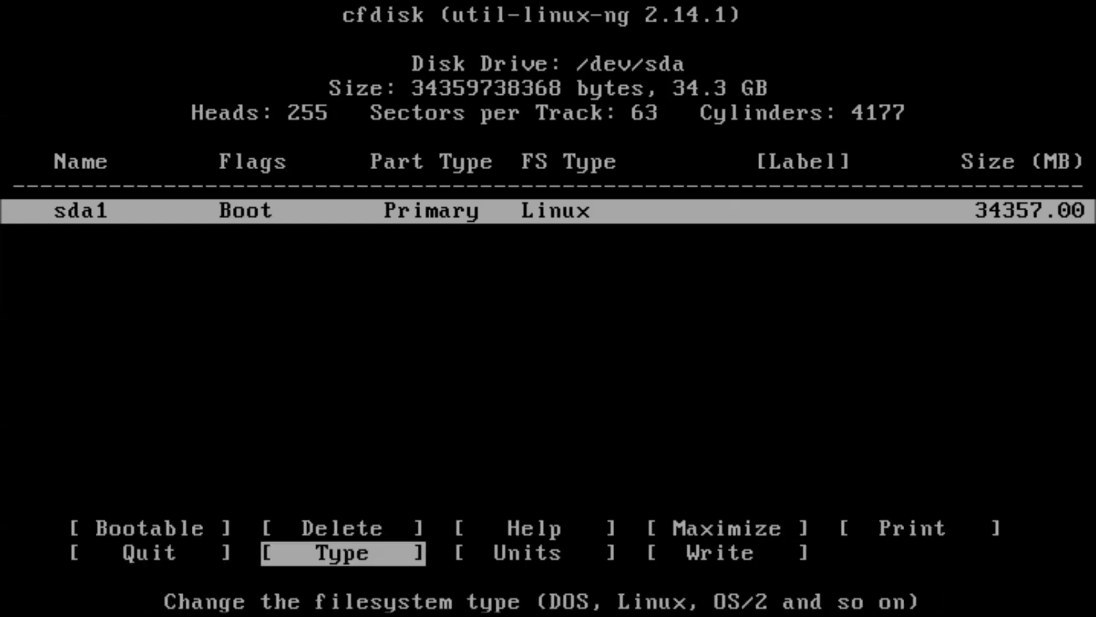
text(yes)
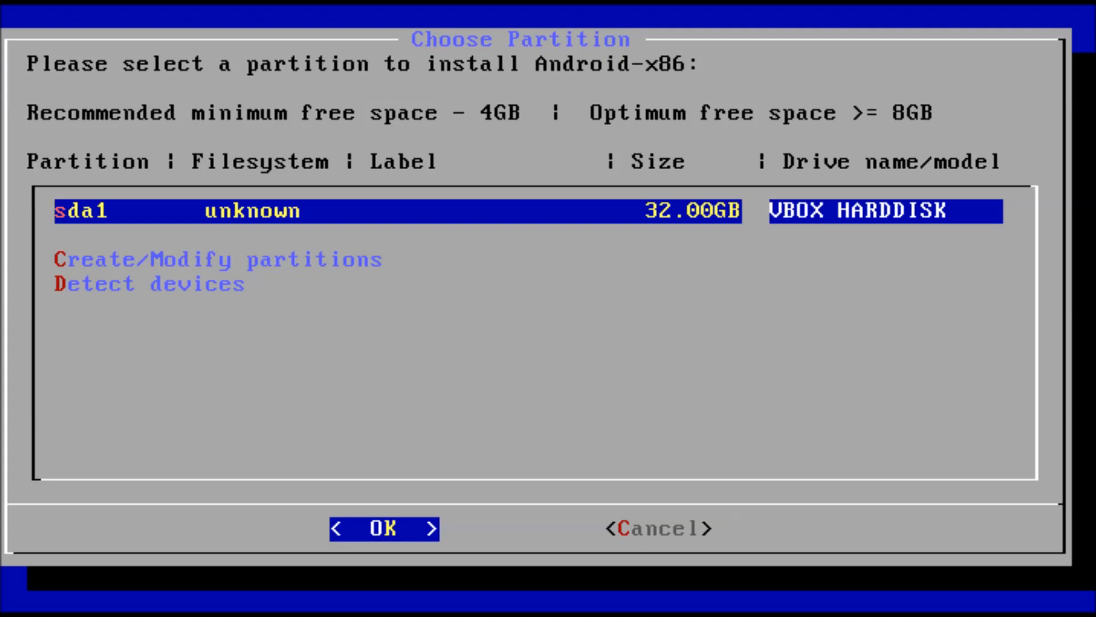
Install Android-x86 onto sda1 formatted as ext4
click(384, 528)
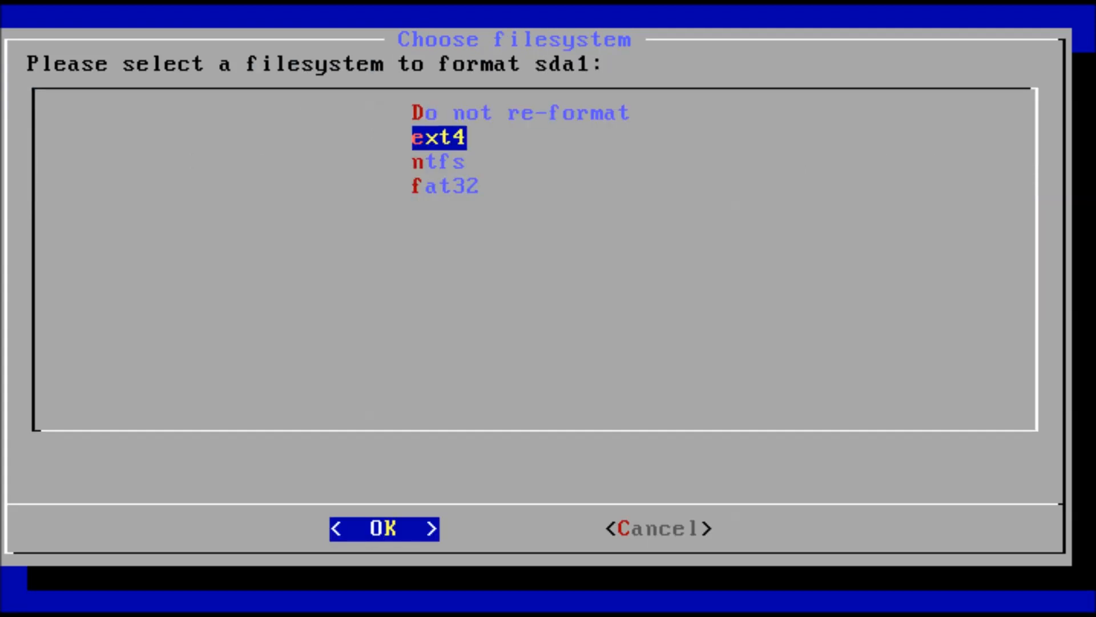
click(384, 528)
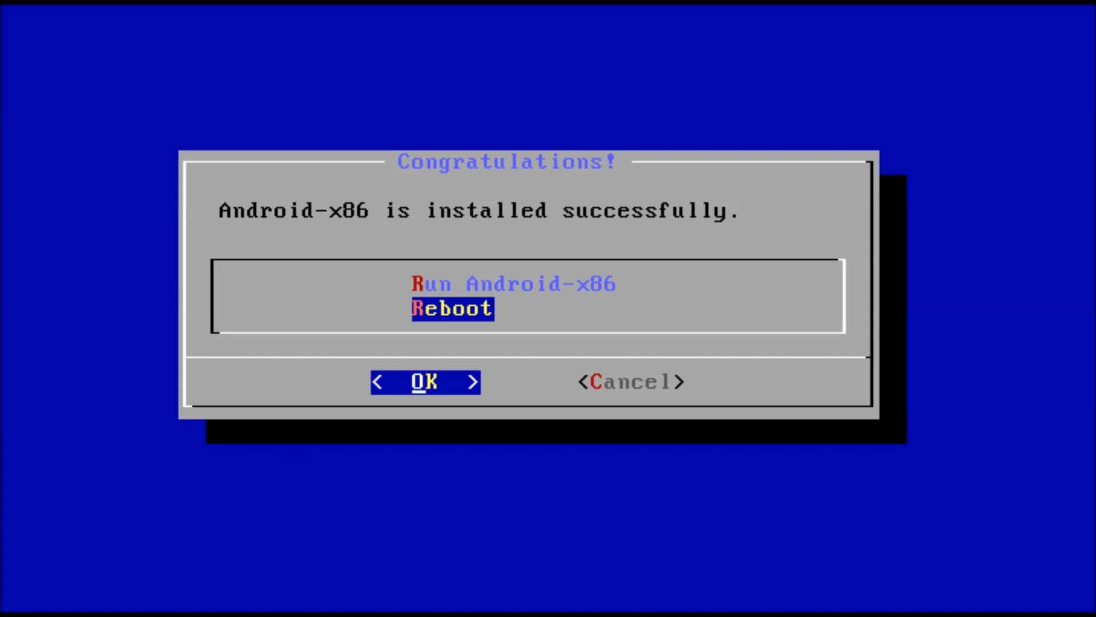
Reboot and boot the Android-x86 8.1-rc2 GRUB entry to the welcome screen
click(424, 381)
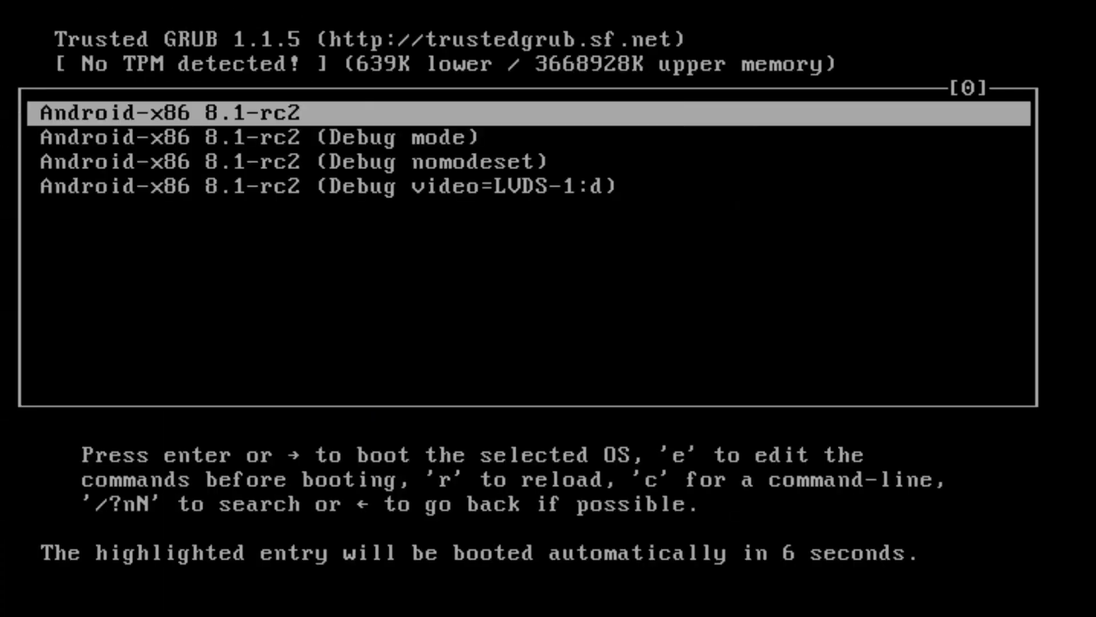
key(enter)
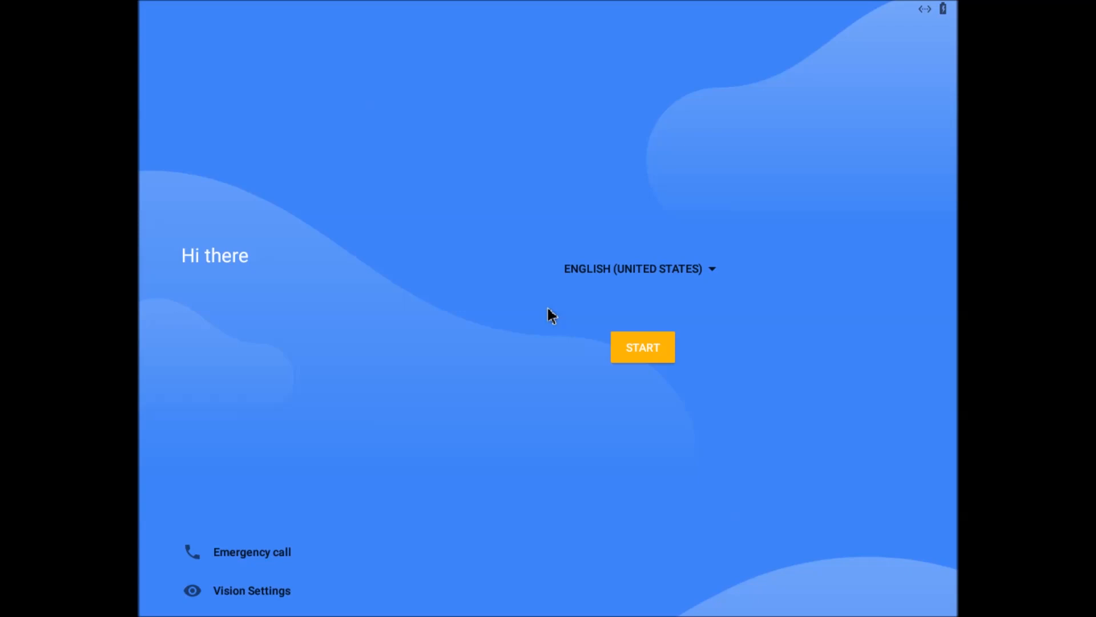
Start setup, keep the suggested date and time, and enter the name 'in Nost'
click(642, 347)
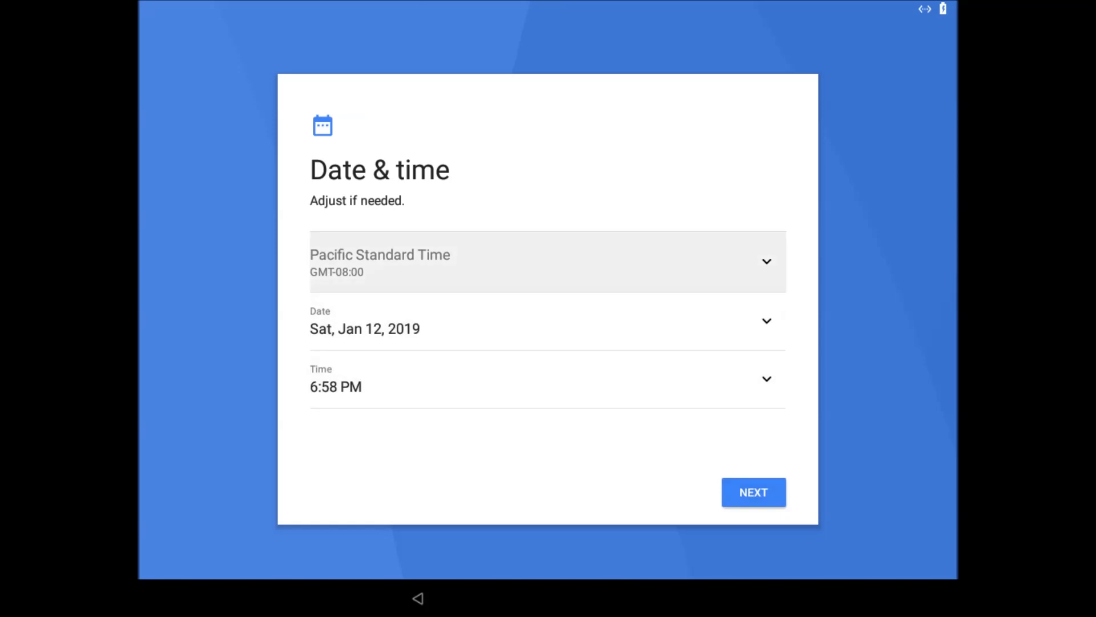
click(753, 491)
text(Adventures)
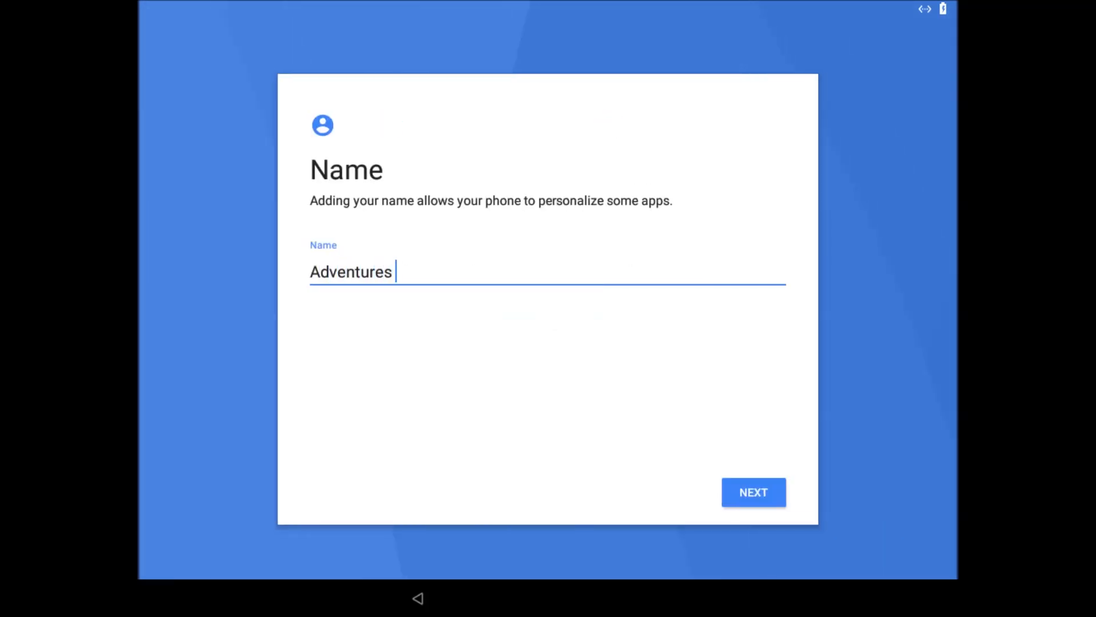
text(in Nost)
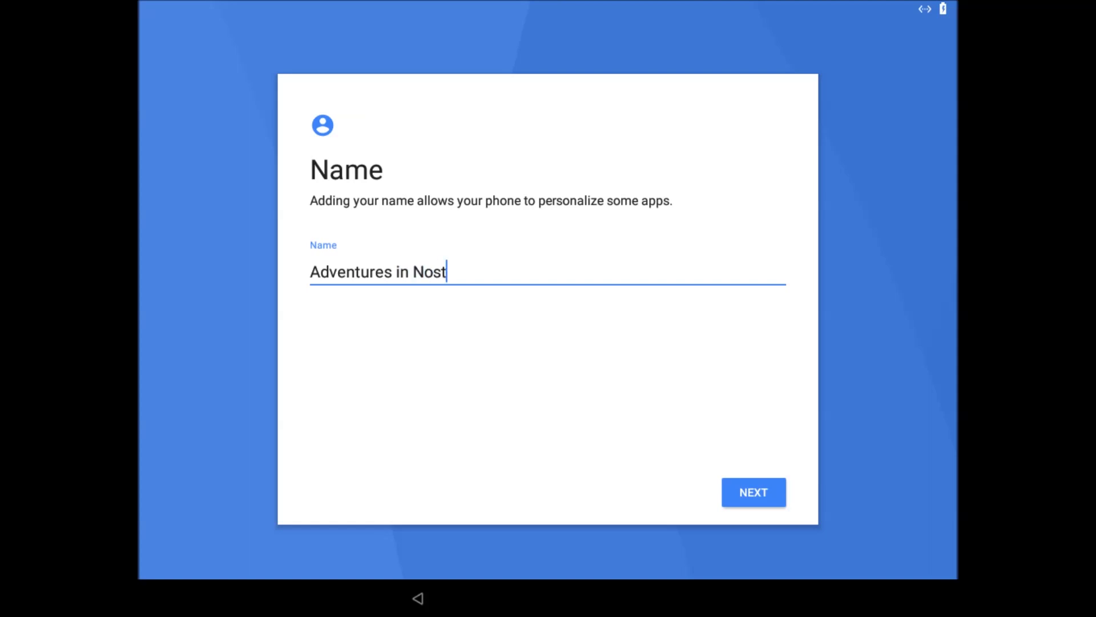
click(753, 491)
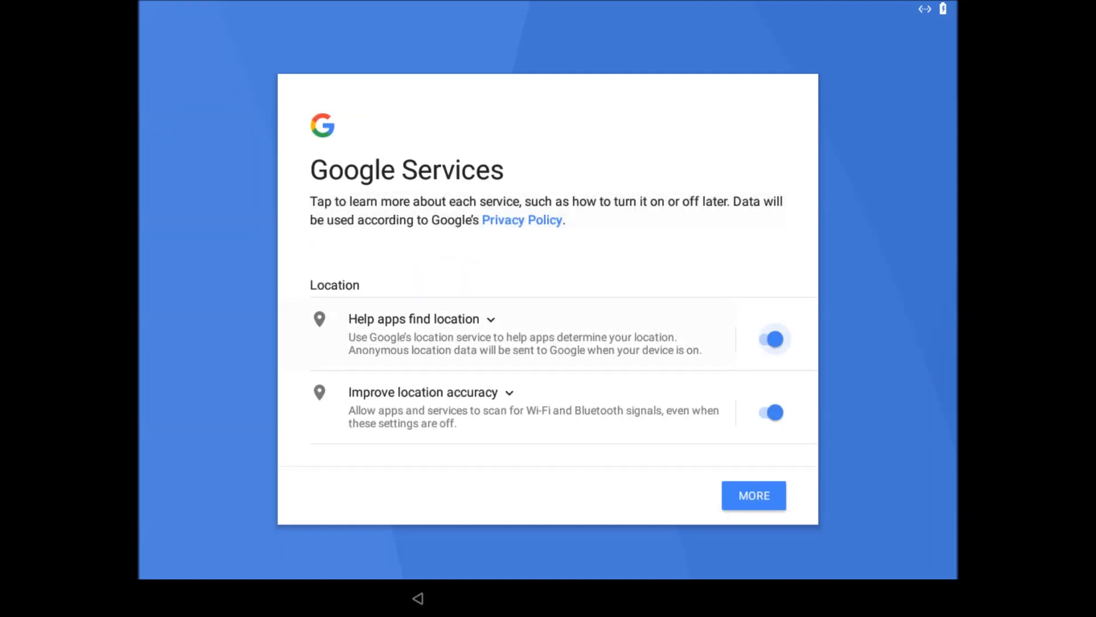
Switch off Improve location accuracy and agree to the Google Services terms
click(769, 412)
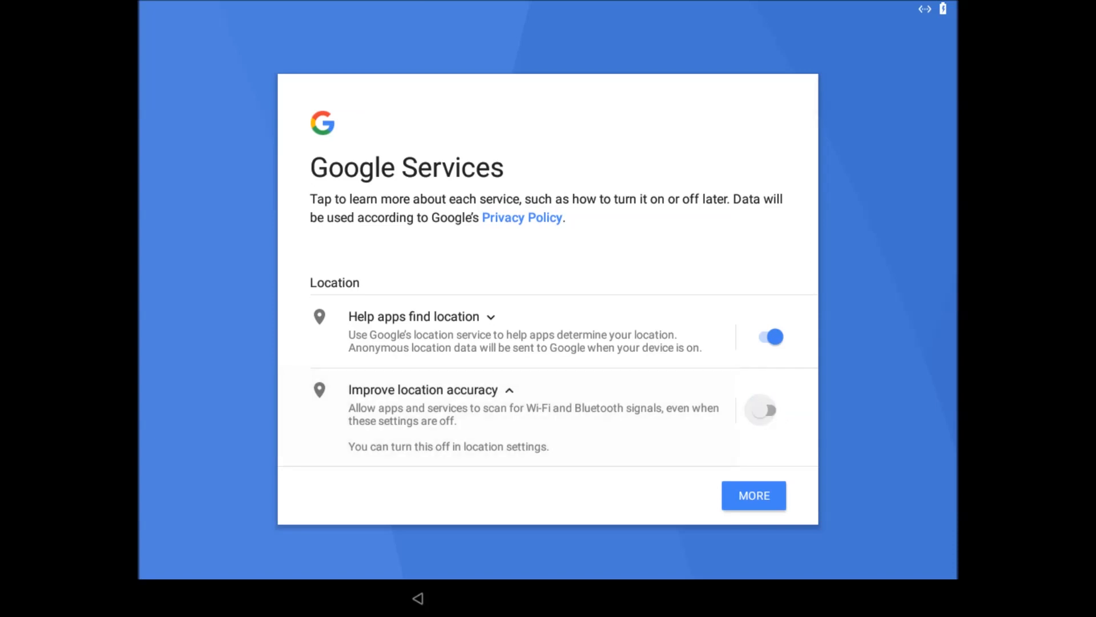
scroll(down, 3)
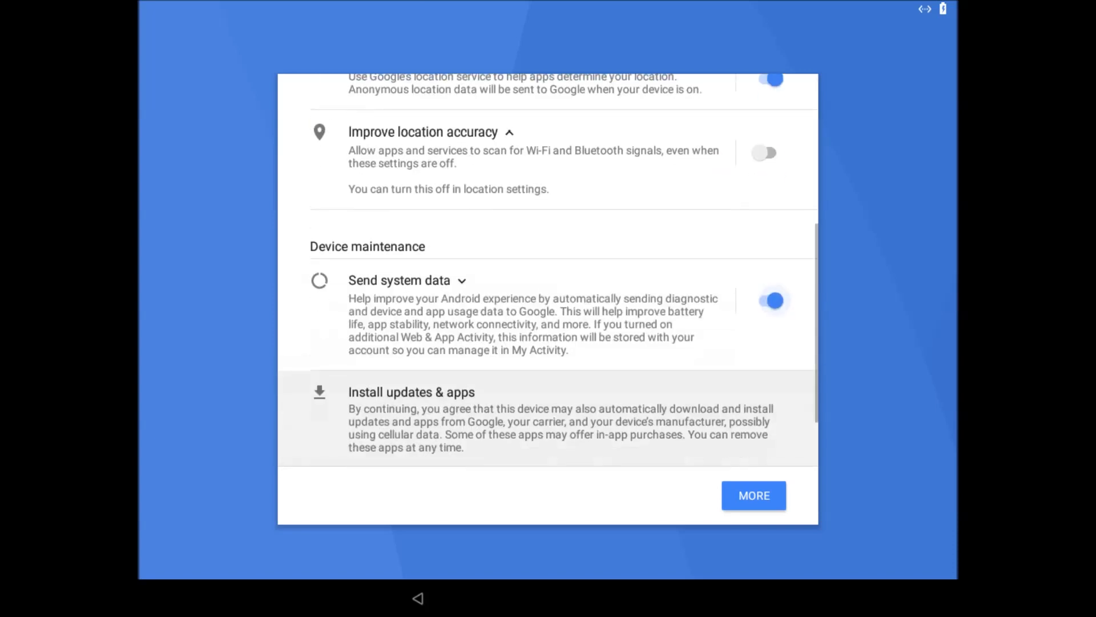
scroll(down, 3)
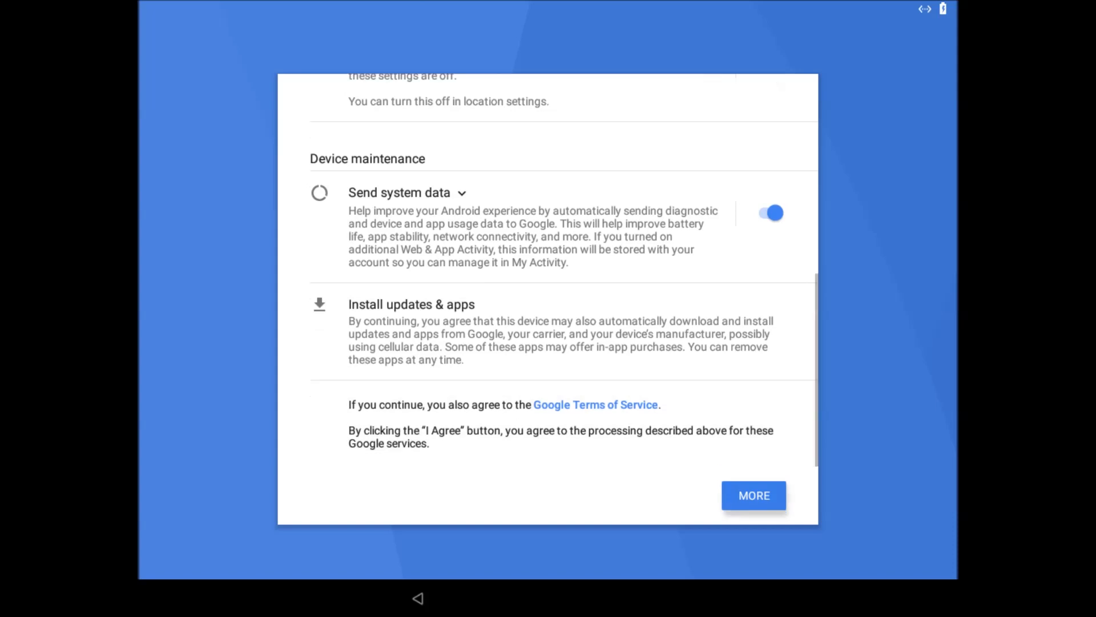
click(754, 495)
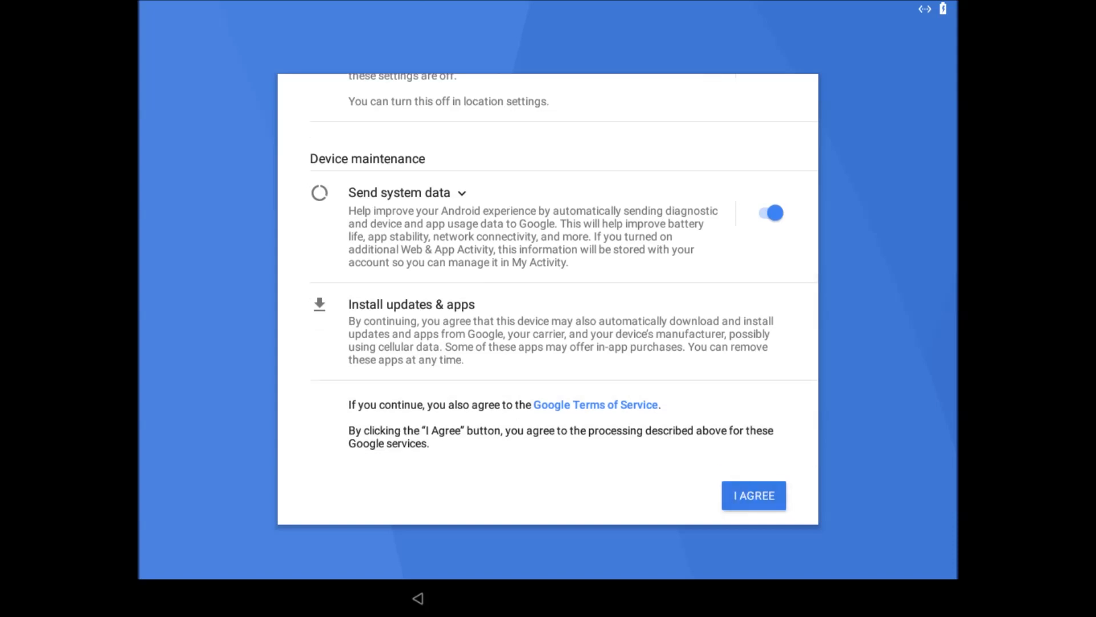
click(753, 494)
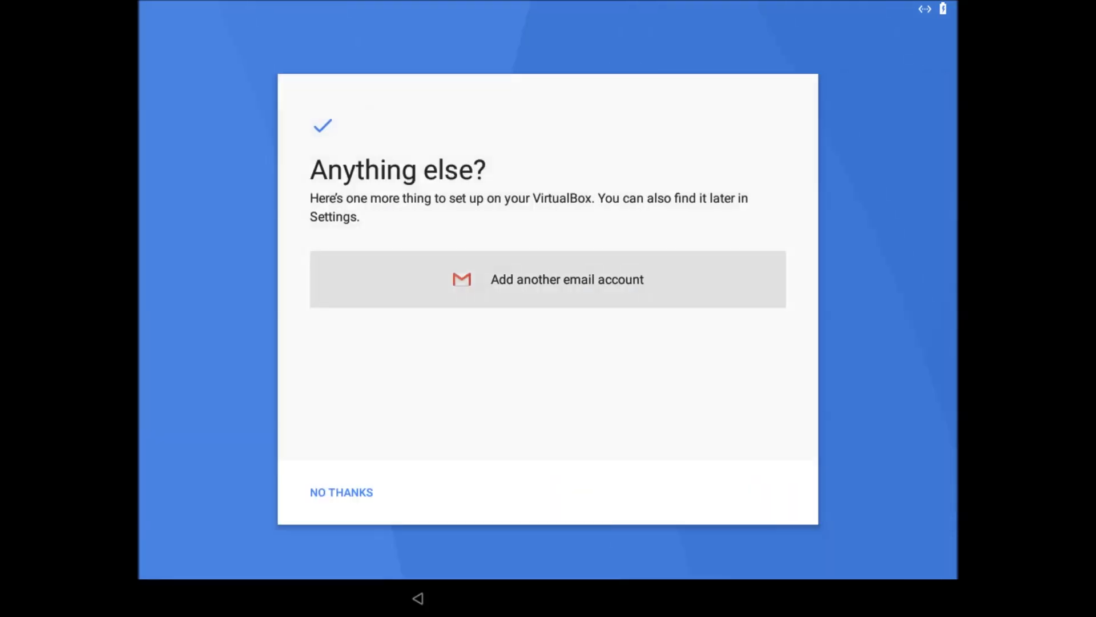
Decline adding an email account and set Launcher3 as the home app always
click(342, 491)
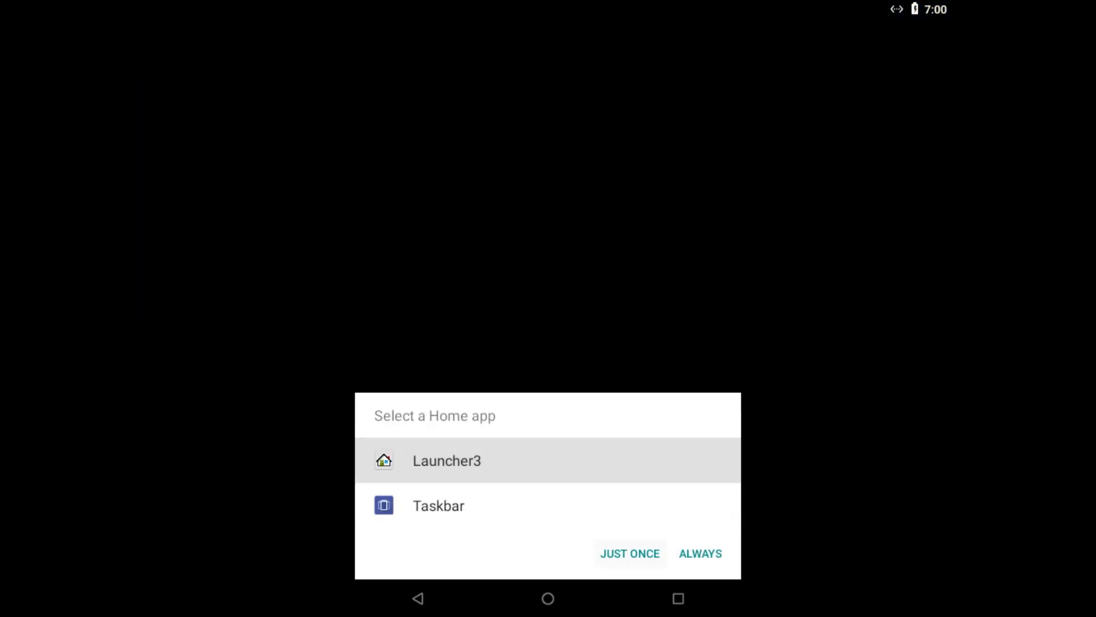
click(700, 553)
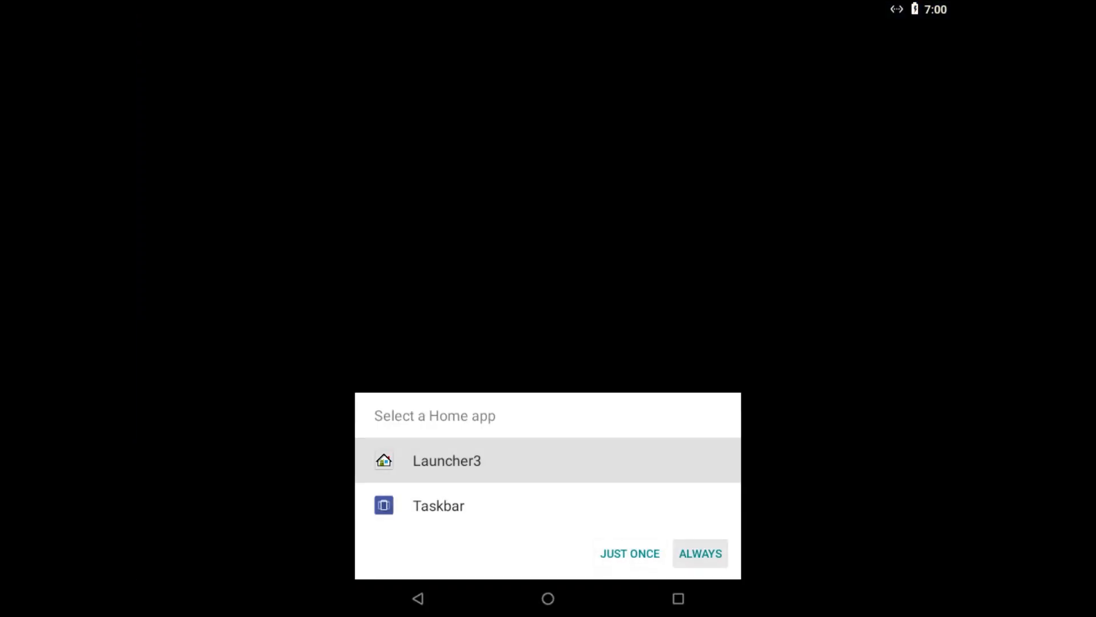
click(700, 553)
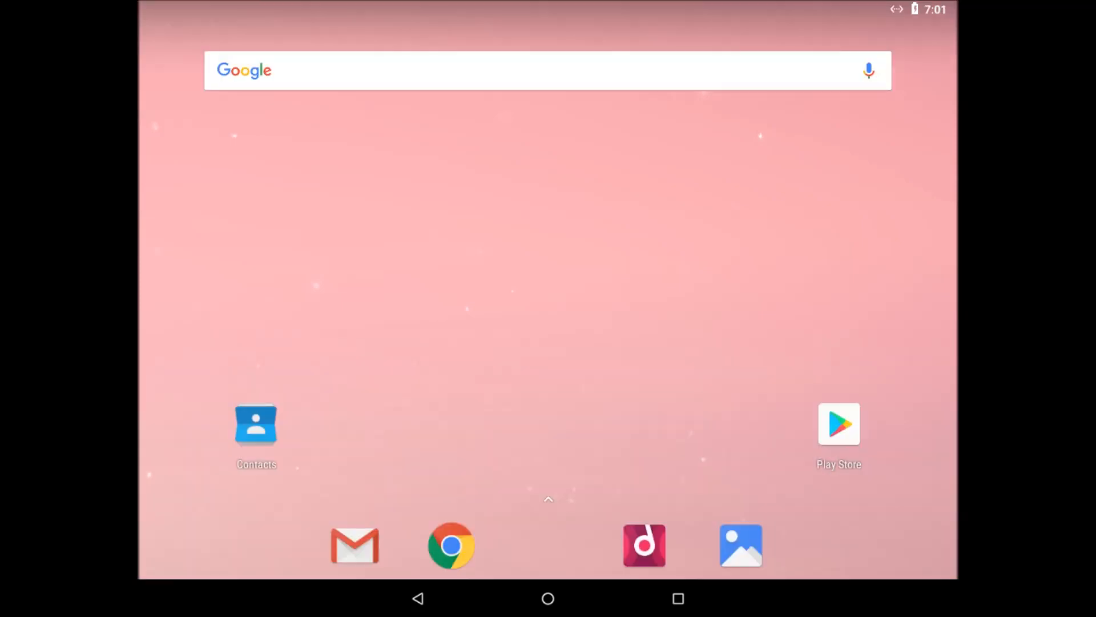